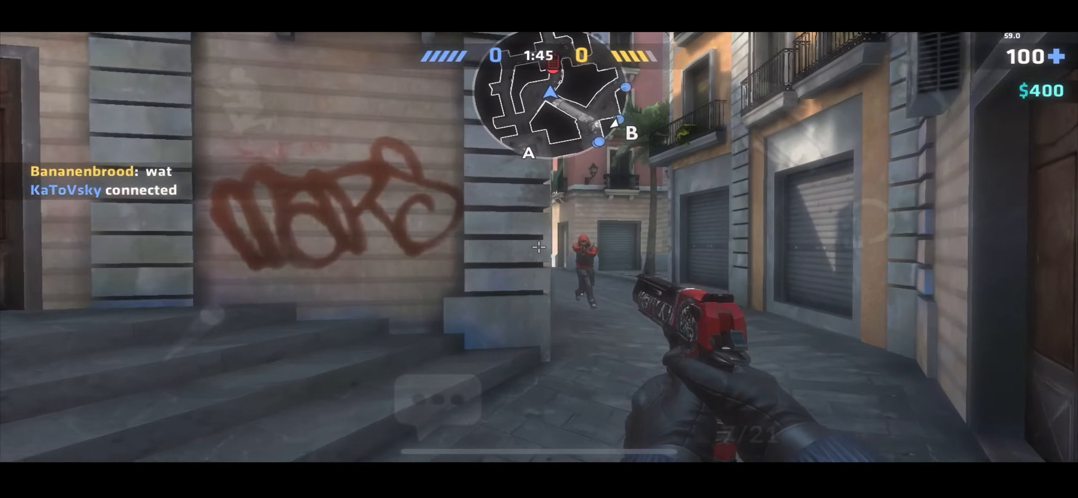
left_click(539, 247)
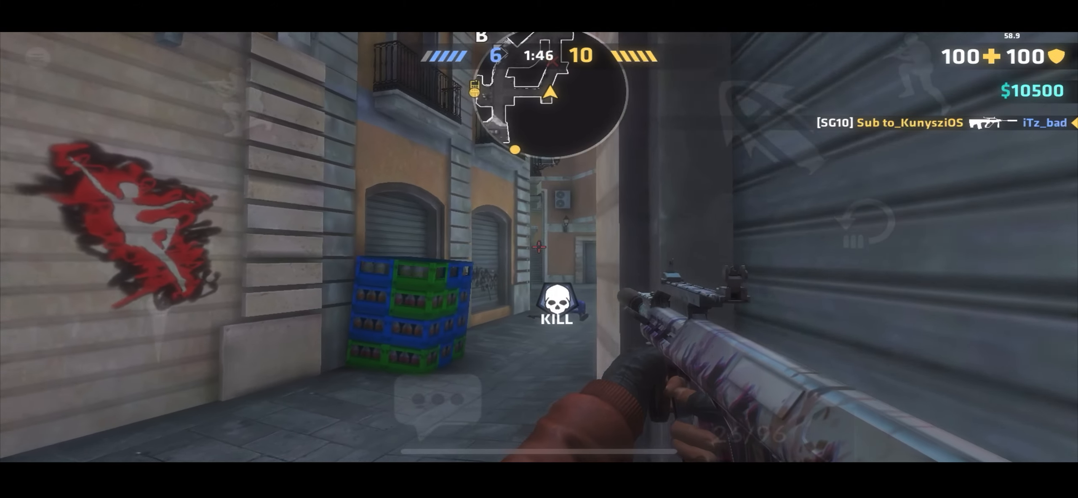
left_click(539, 247)
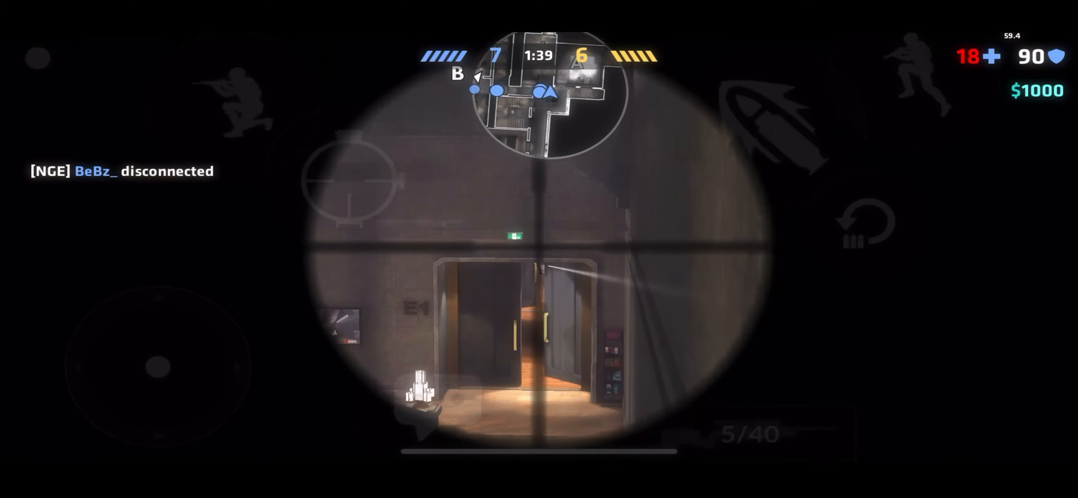
left_click(539, 249)
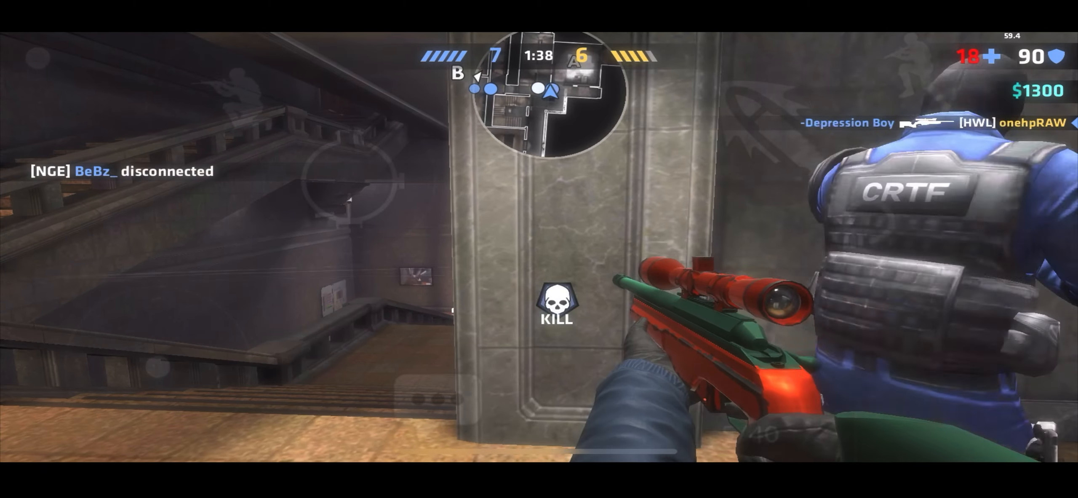